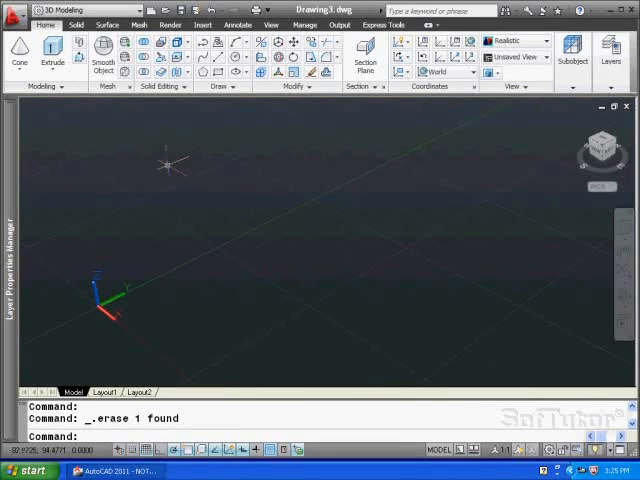
mouse_move(78, 50)
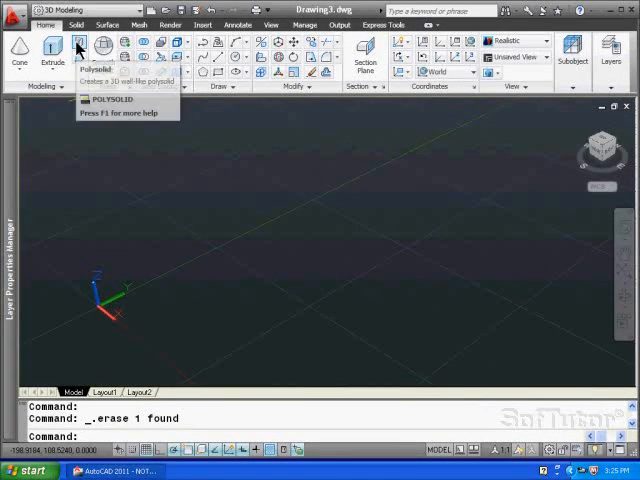
mouse_move(77, 47)
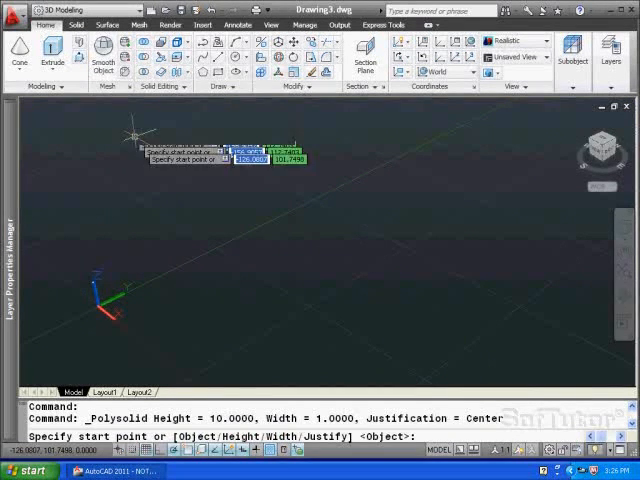
mouse_move(205, 218)
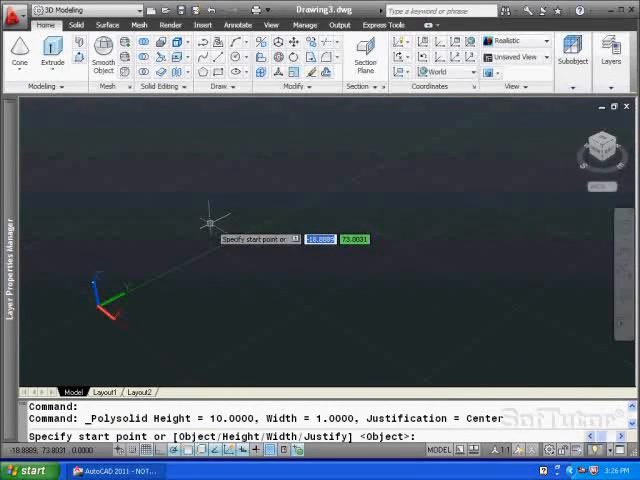
Step: Set the polysolid Width option to 3 units
text(w)
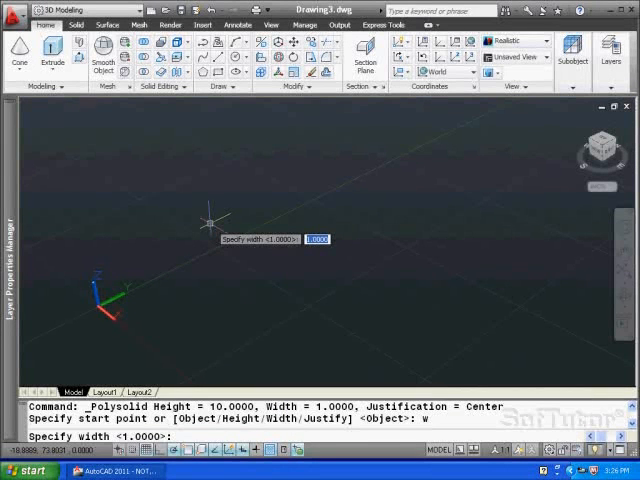
text(3)
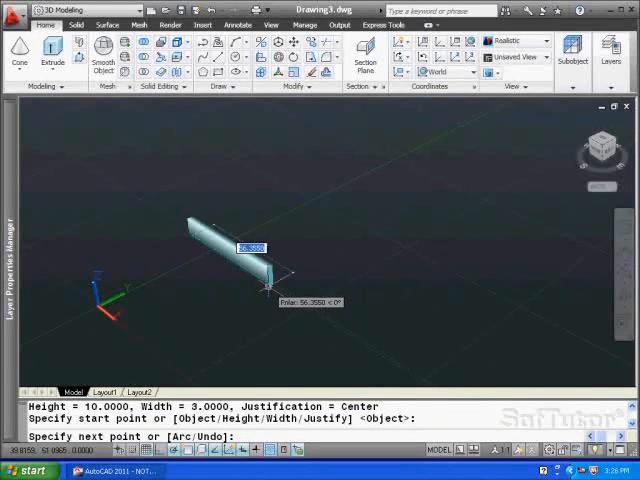
Step: Extend the wall with a 50-unit leg, then a perpendicular 70-unit leg
text(50)
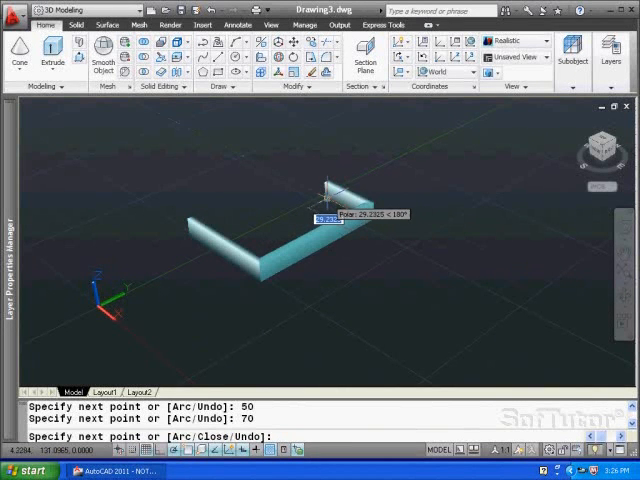
Step: Add a semicircular arc segment, then a final straight leg
text(a)
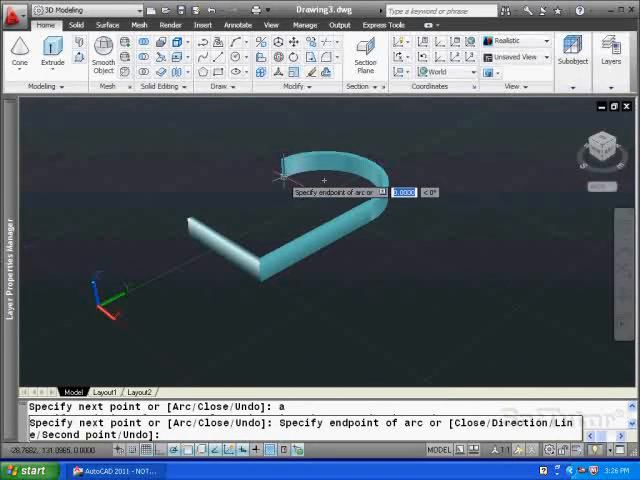
text(l)
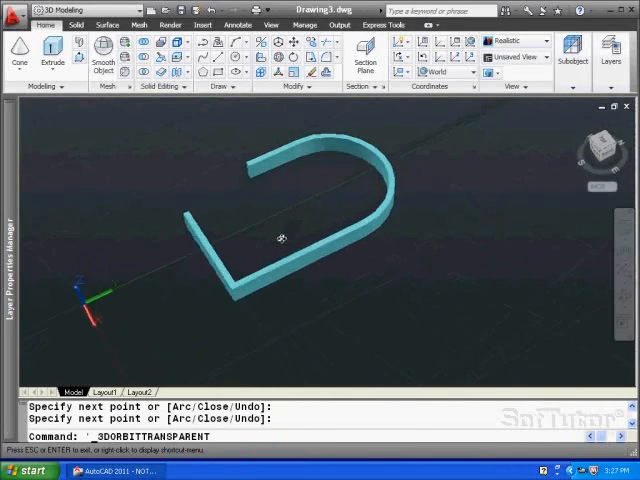
Step: Orbit around the finished U-shaped wall to view its open end and other sides
drag(282, 237, 170, 203)
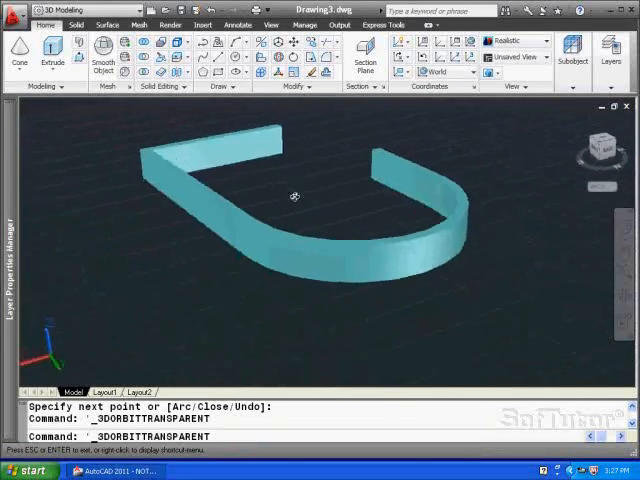
drag(300, 200, 310, 195)
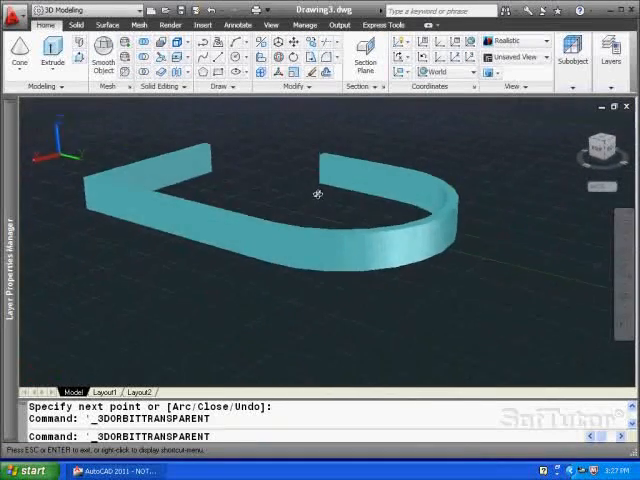
drag(316, 192, 293, 194)
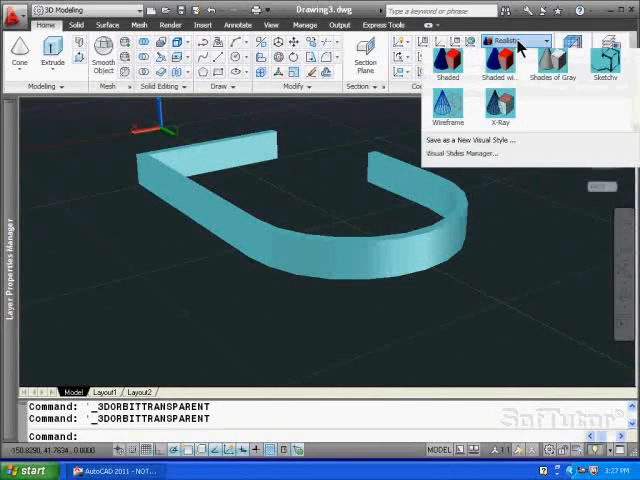
Step: Switch the wall to the Conceptual visual style and orbit to inspect it
click(510, 38)
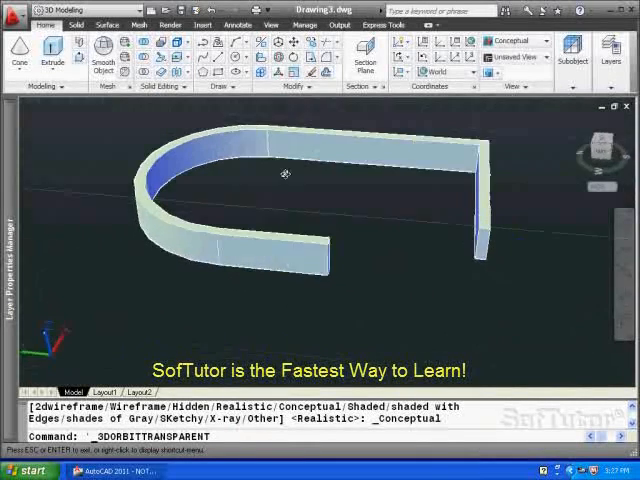
drag(285, 173, 238, 175)
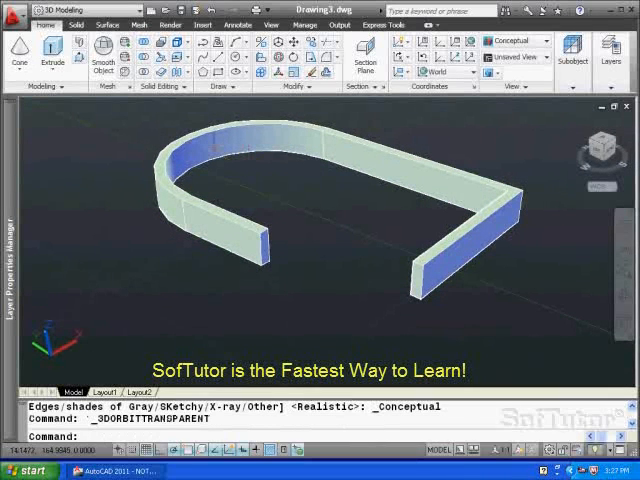
mouse_move(78, 48)
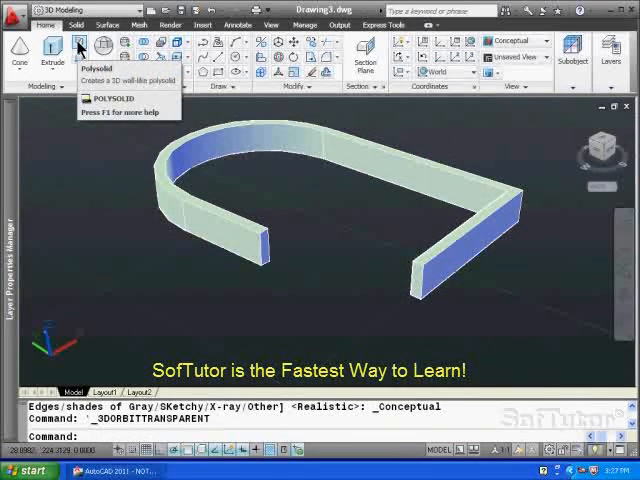